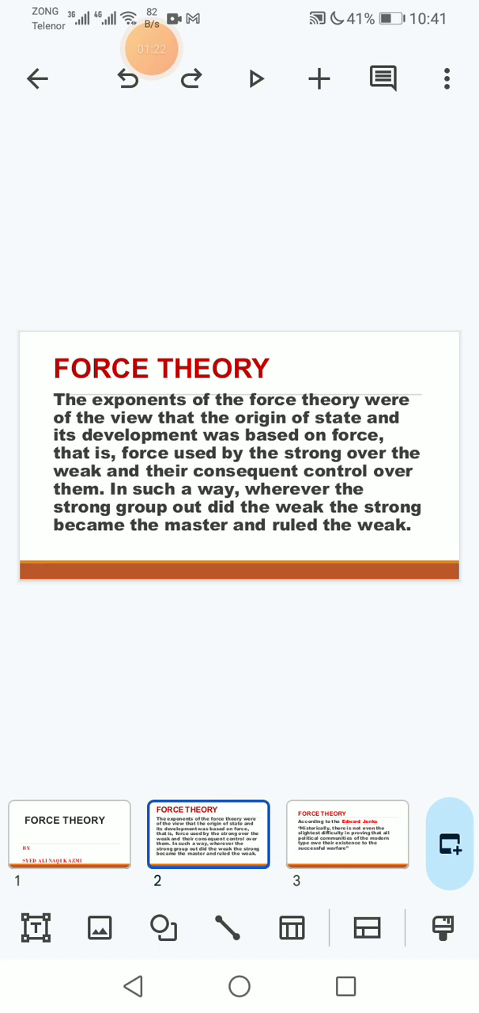
Jump to slide 3, the Edward Jenks quotation on warfare.
{"action": "left_click", "coordinate": [348, 835]}
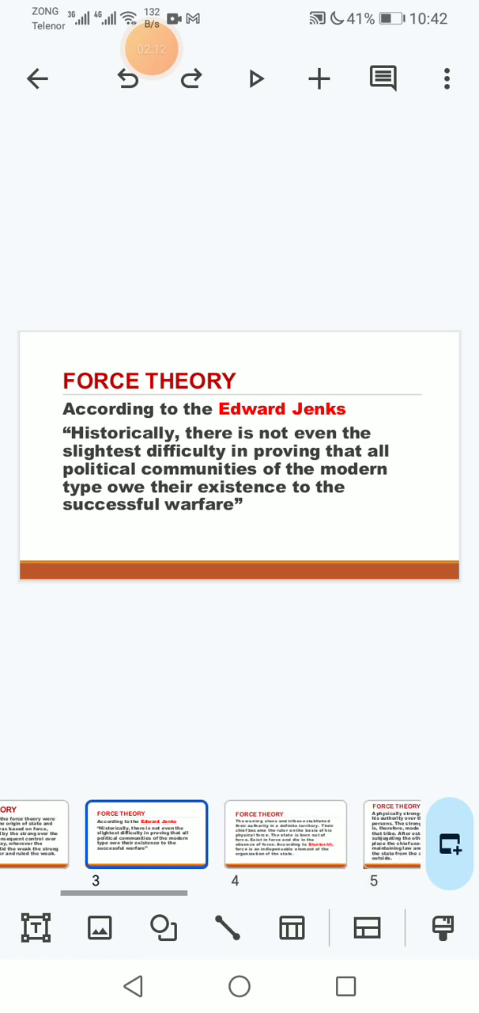
{"action": "left_click", "coordinate": [284, 834]}
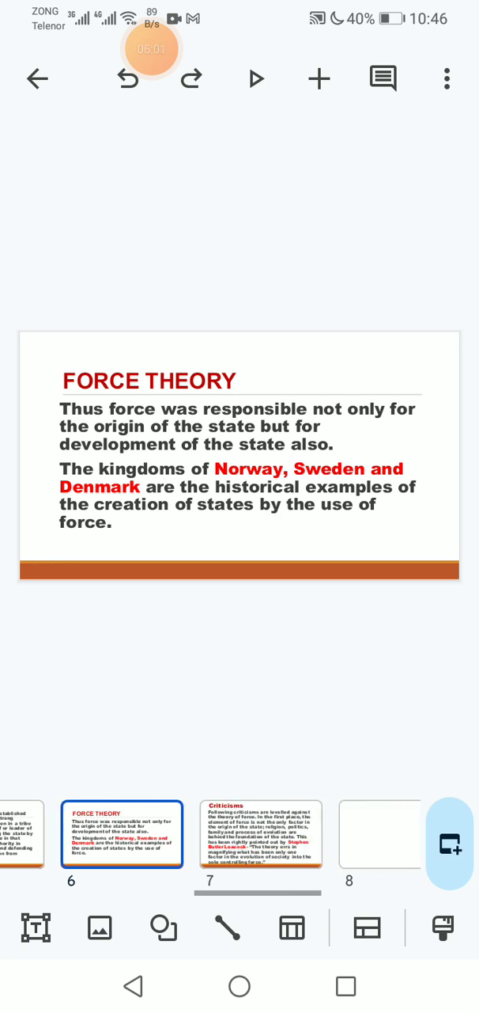
Open the Criticisms slide citing Thomas Hill Green and individual liberty.
{"action": "left_click", "coordinate": [261, 833]}
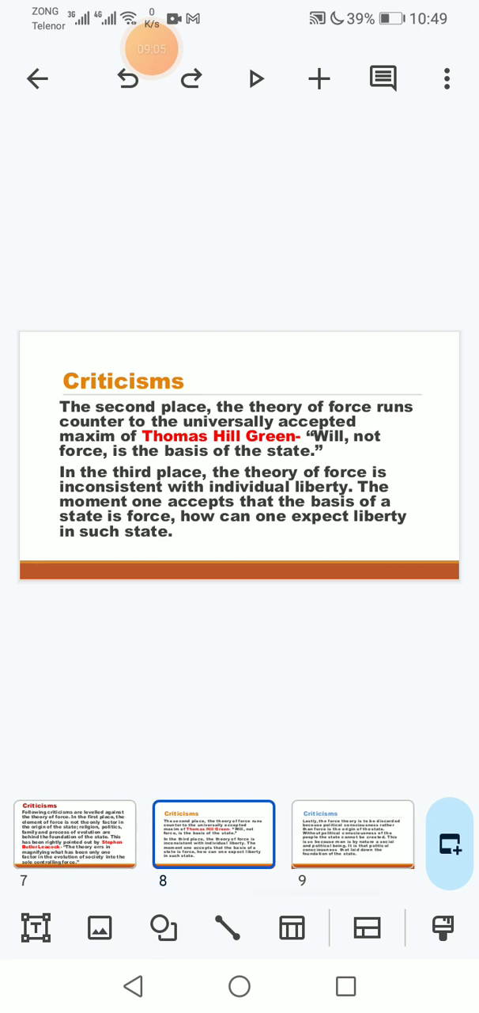
Open slide 9, arguing political consciousness rather than force founded the state.
{"action": "left_click", "coordinate": [351, 834]}
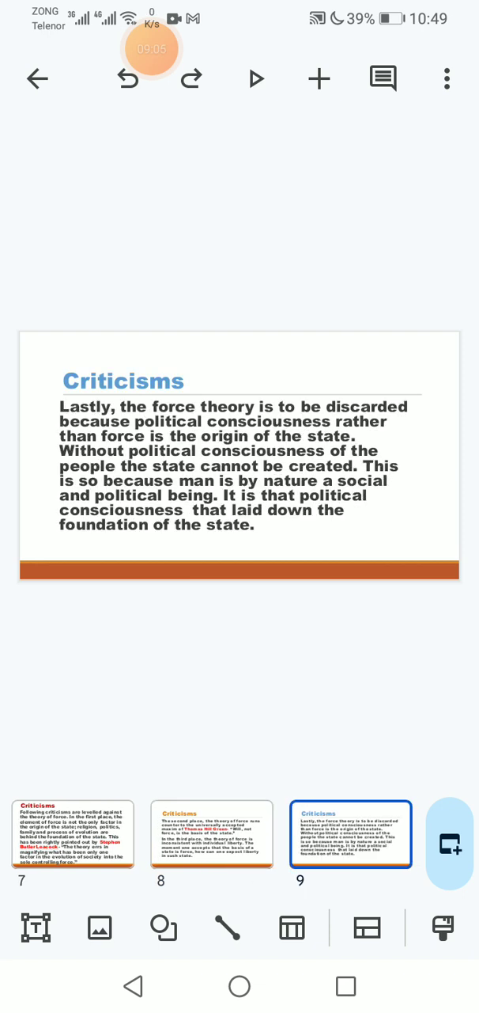